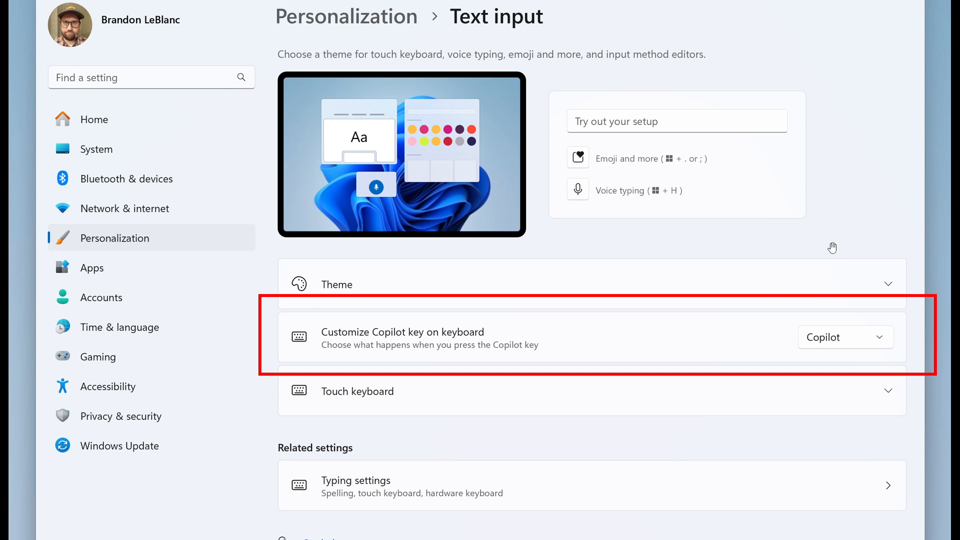
{"action": "mouse_move", "coordinate": [883, 316]}
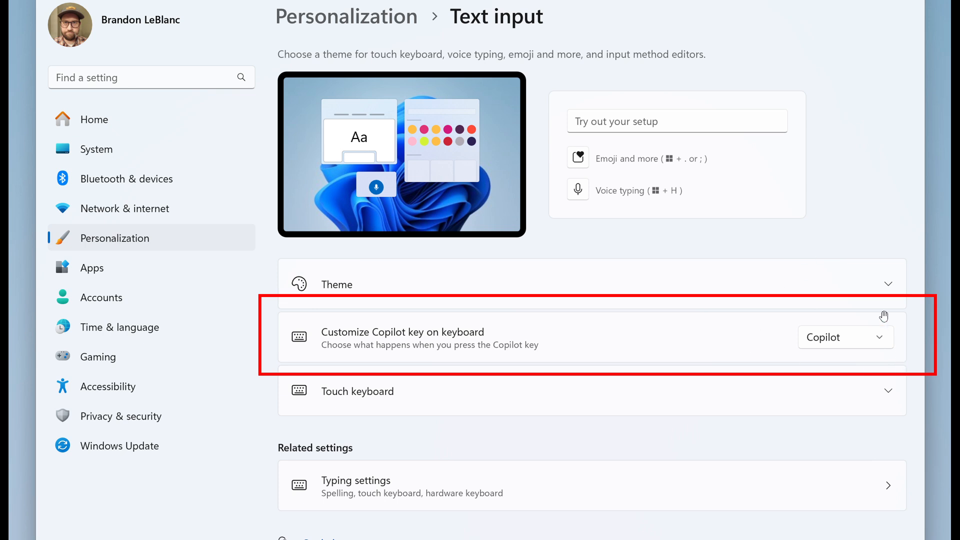
{"action": "mouse_move", "coordinate": [858, 265]}
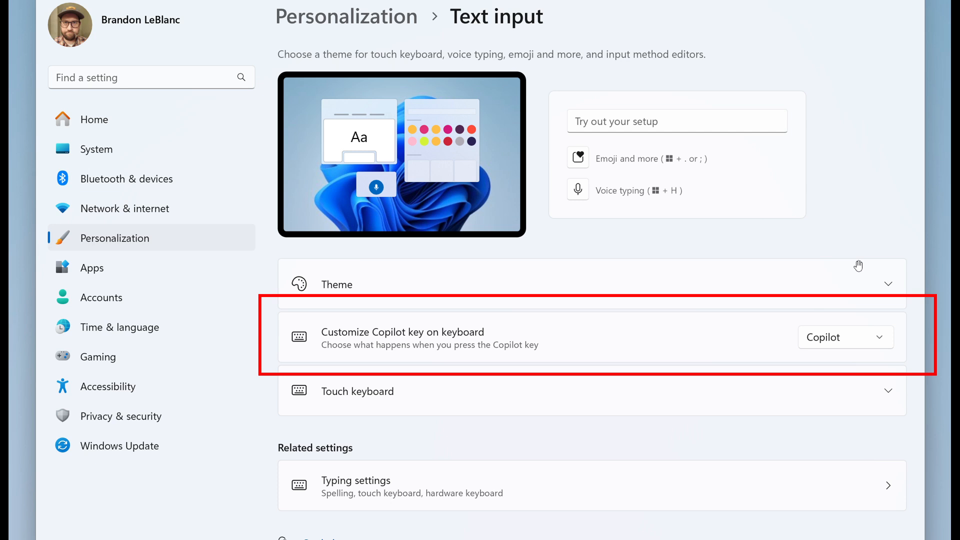
{"action": "mouse_move", "coordinate": [840, 339]}
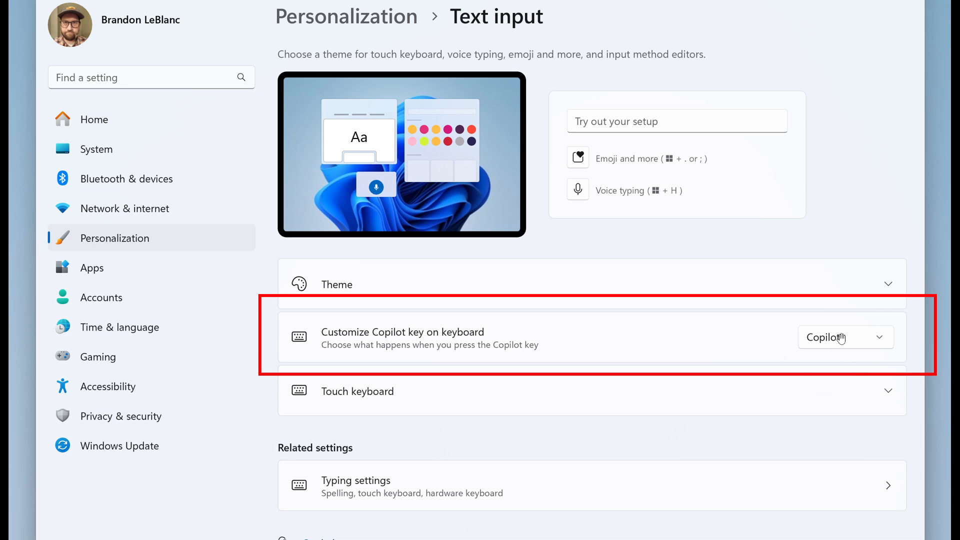
{"action": "mouse_move", "coordinate": [826, 330]}
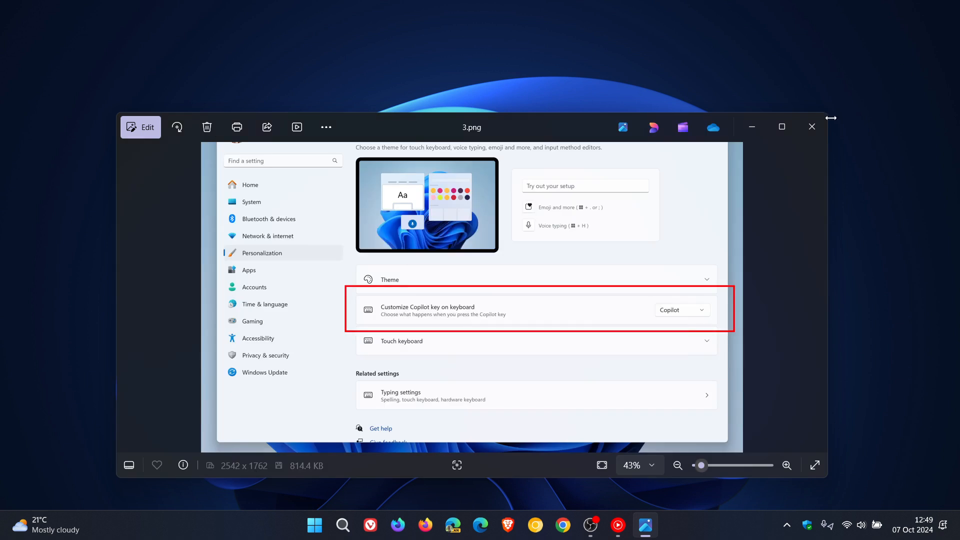
Close the 3.png Copilot key screenshot in Photos, leaving the desktop visible.
{"action": "left_click", "coordinate": [811, 127]}
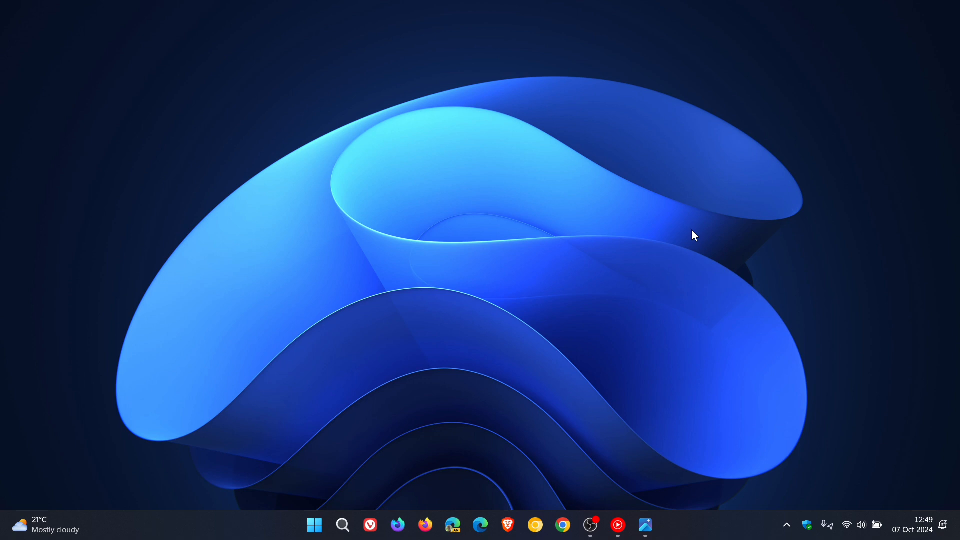
{"action": "mouse_move", "coordinate": [26, 510]}
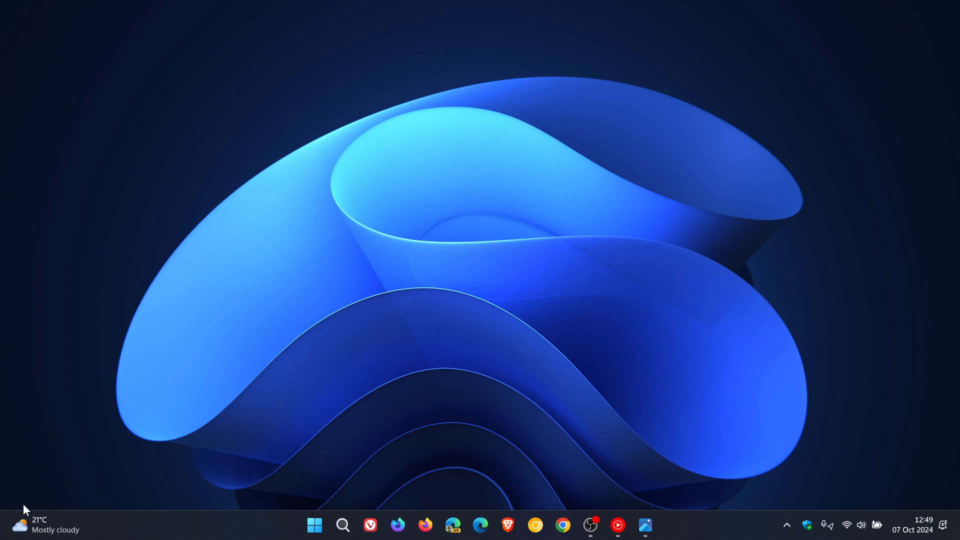
Open the Widgets board showing East London weather, Timer and Christmas Countdown widgets.
{"action": "left_click", "coordinate": [36, 525]}
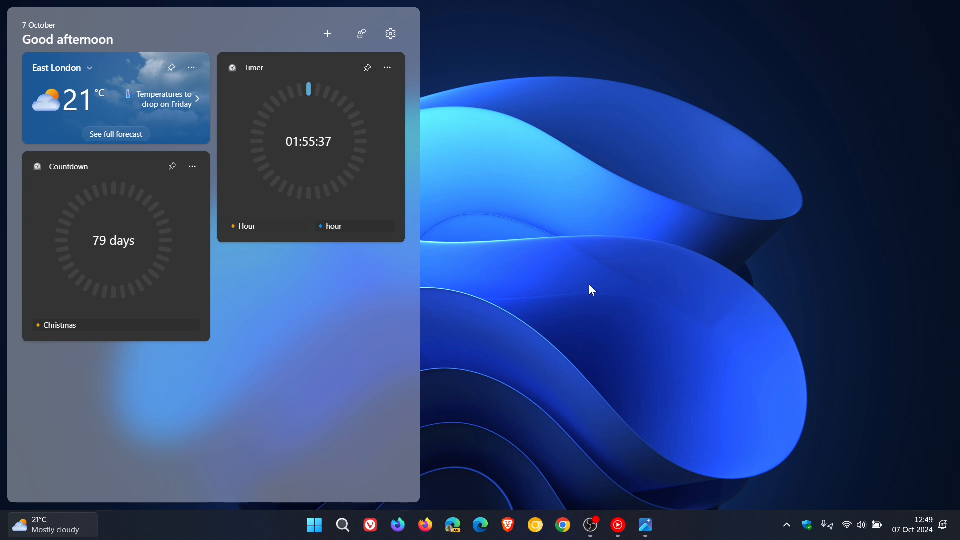
{"action": "mouse_move", "coordinate": [281, 298]}
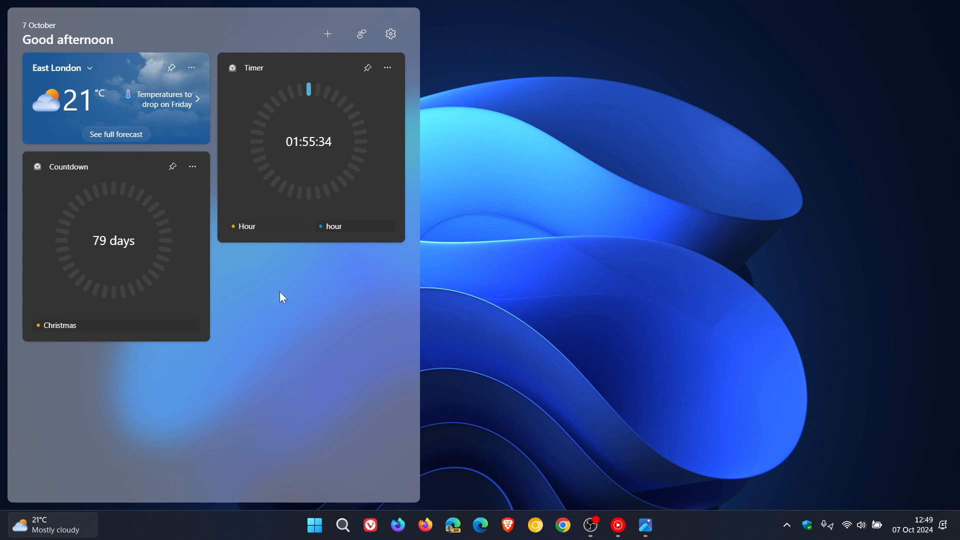
{"action": "mouse_move", "coordinate": [278, 341]}
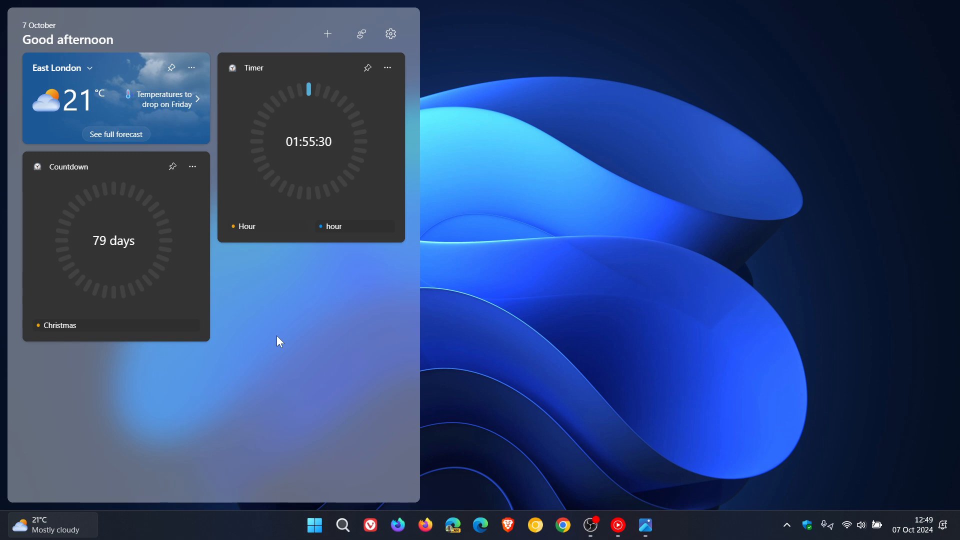
{"action": "mouse_move", "coordinate": [686, 282]}
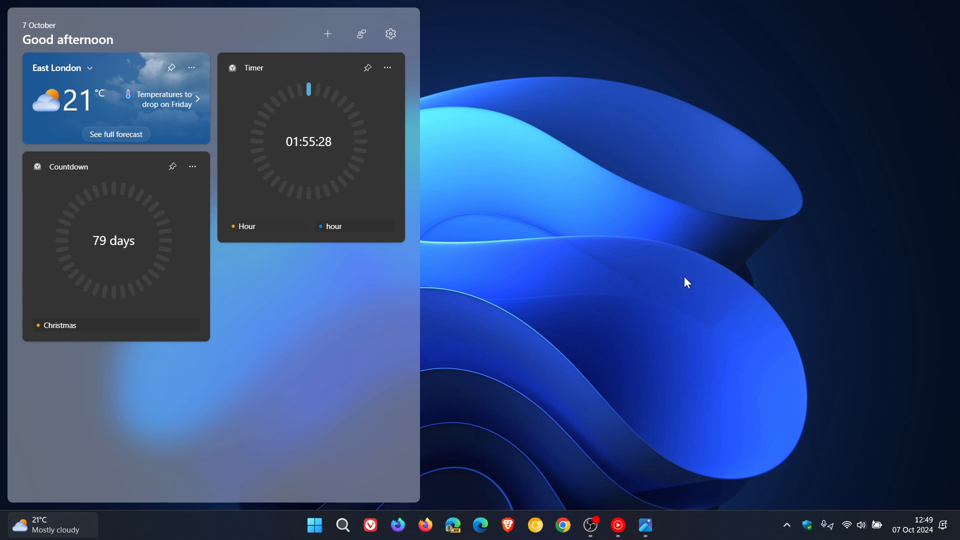